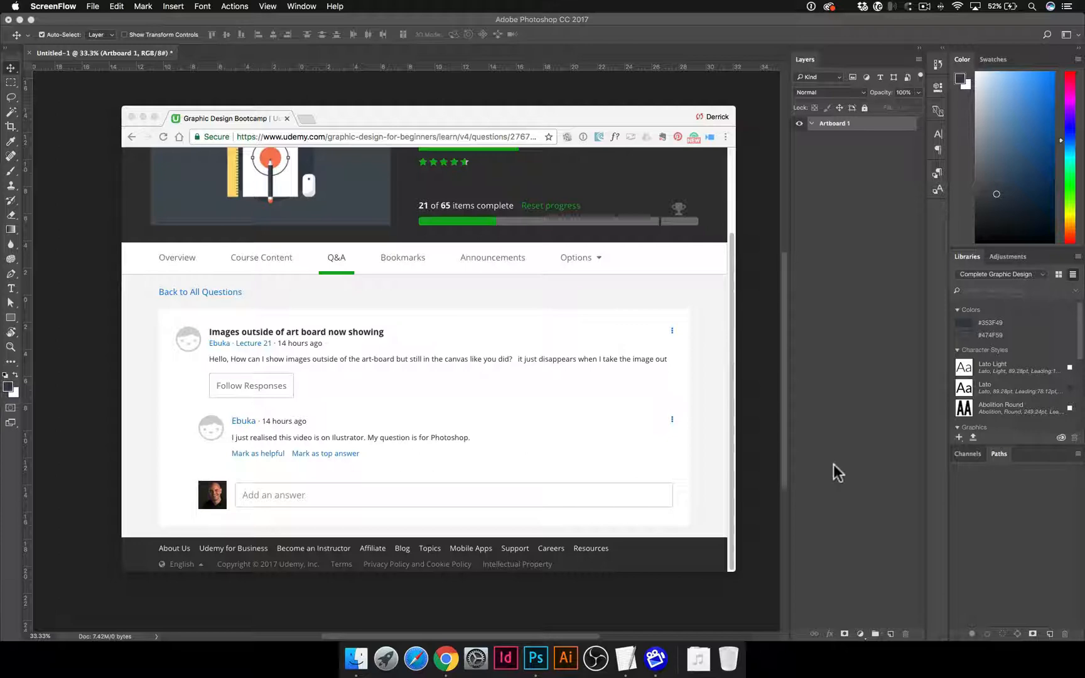
{"action": "mouse_move", "coordinate": [558, 276]}
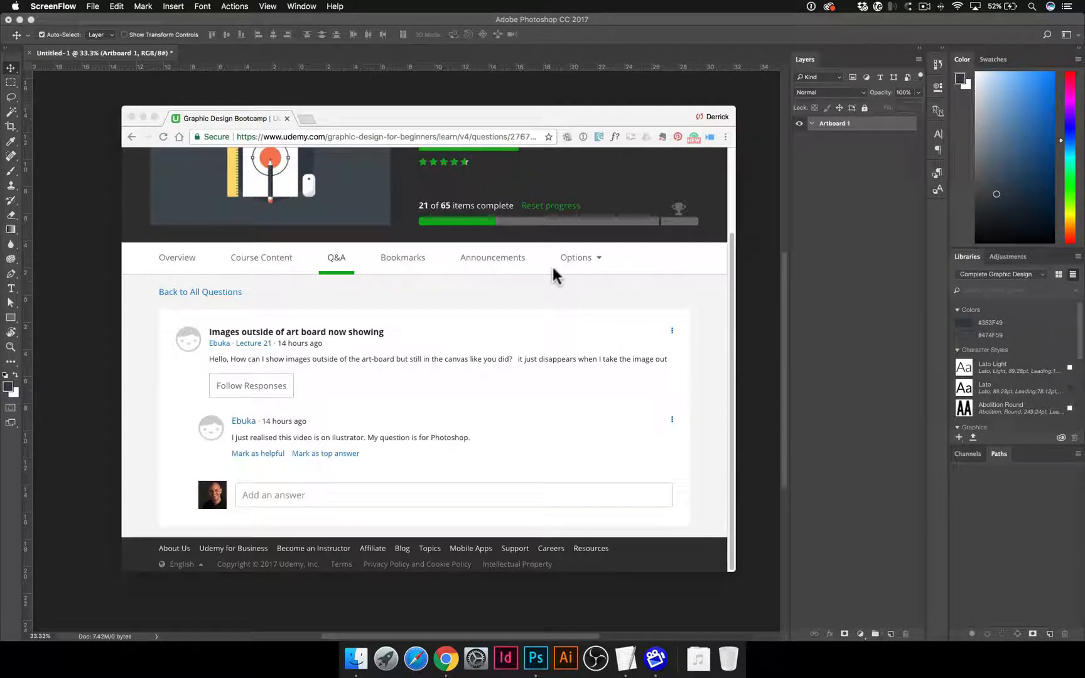
Leave the Chrome Q&A page and return to Photoshop to start a new document.
{"action": "left_click", "coordinate": [535, 659]}
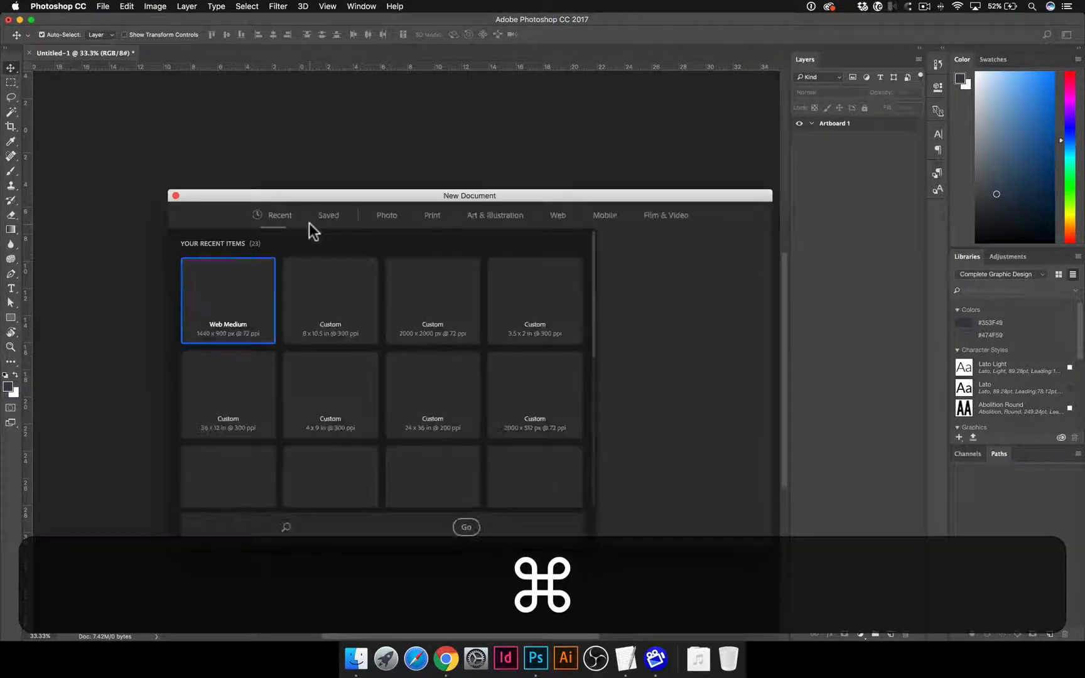
Choose the 1440 × 900 px Web Medium preset under Recent with Artboards enabled.
{"action": "left_click", "coordinate": [227, 290]}
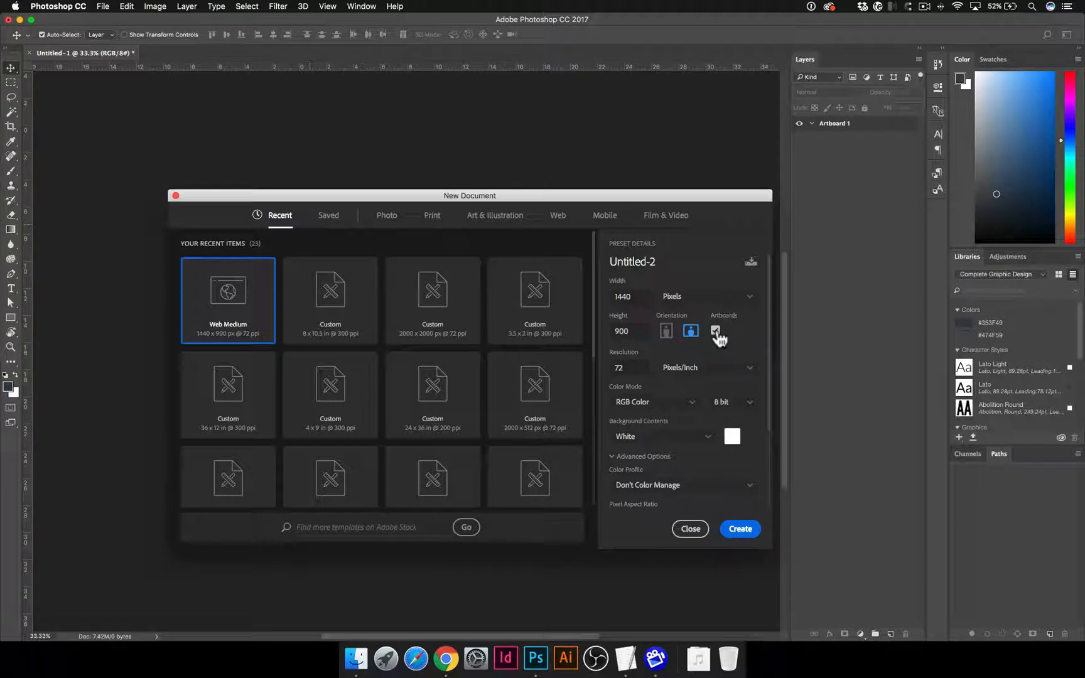
{"action": "left_click", "coordinate": [717, 330]}
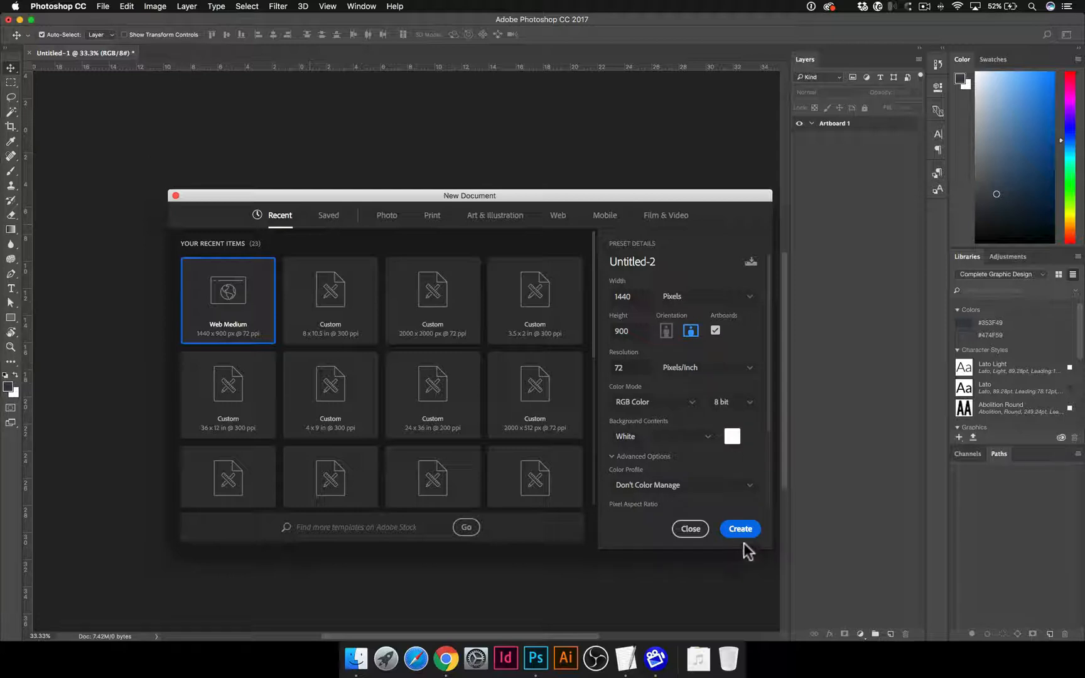
Create the Untitled-2 artboard document and draw a dark rectangle above Artboard 1's top-right corner.
{"action": "left_click", "coordinate": [740, 529]}
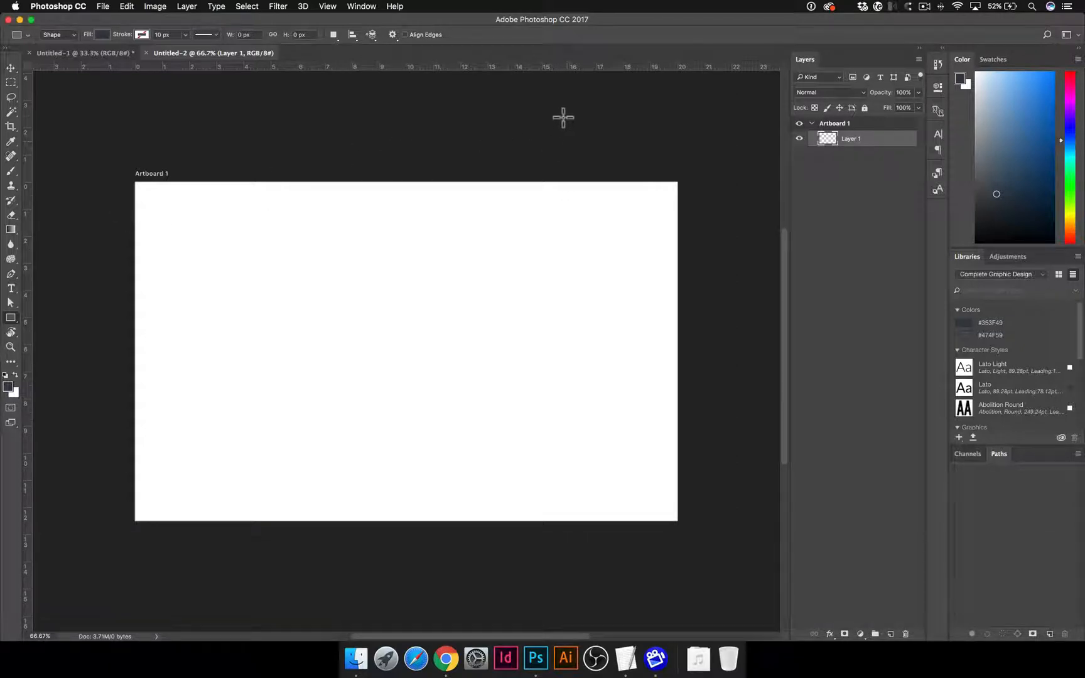
{"action": "left_click_drag", "start_coordinate": [563, 118], "coordinate": [670, 187]}
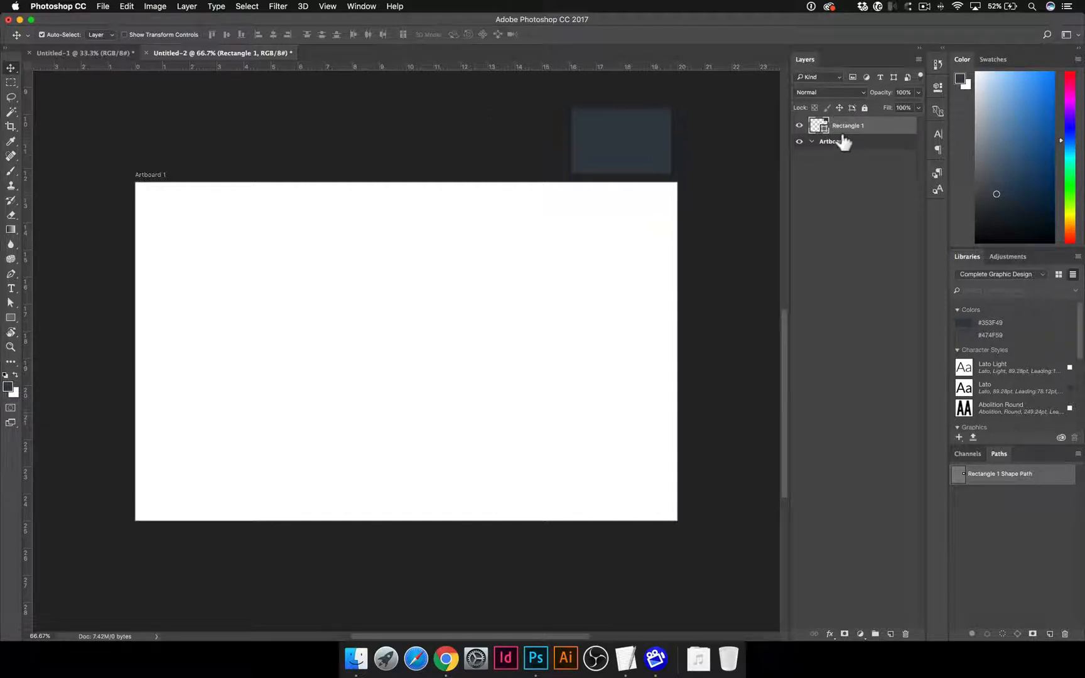
Select the Artboard 1 and rectangle layers in the Layers panel to duplicate the rectangle.
{"action": "left_click", "coordinate": [836, 141]}
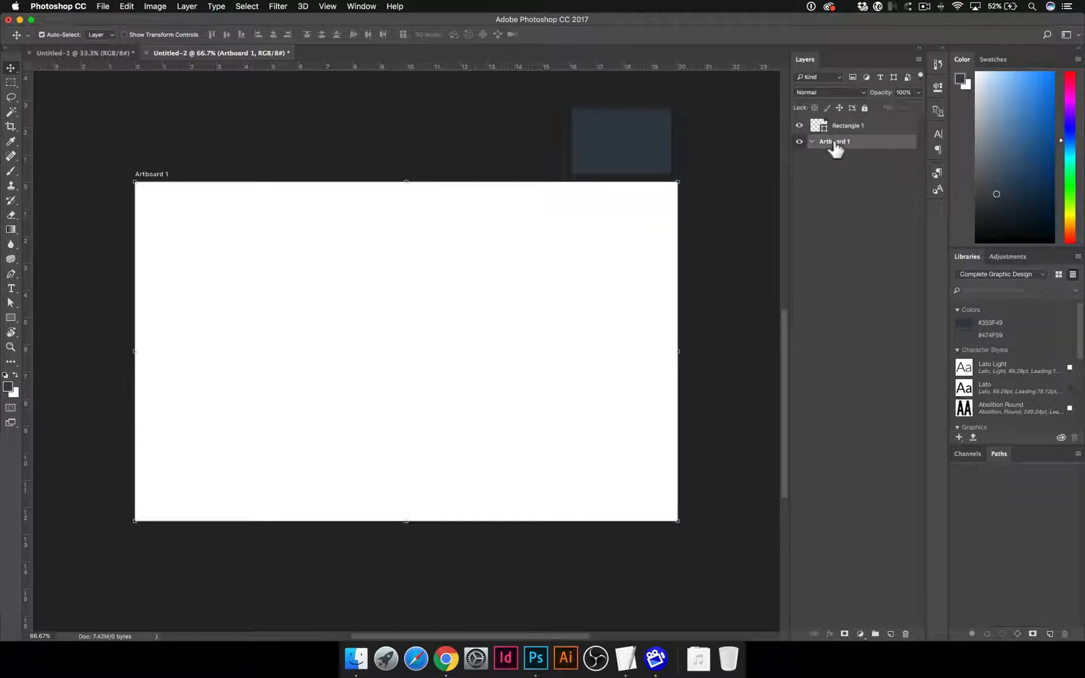
{"action": "left_click", "coordinate": [847, 126]}
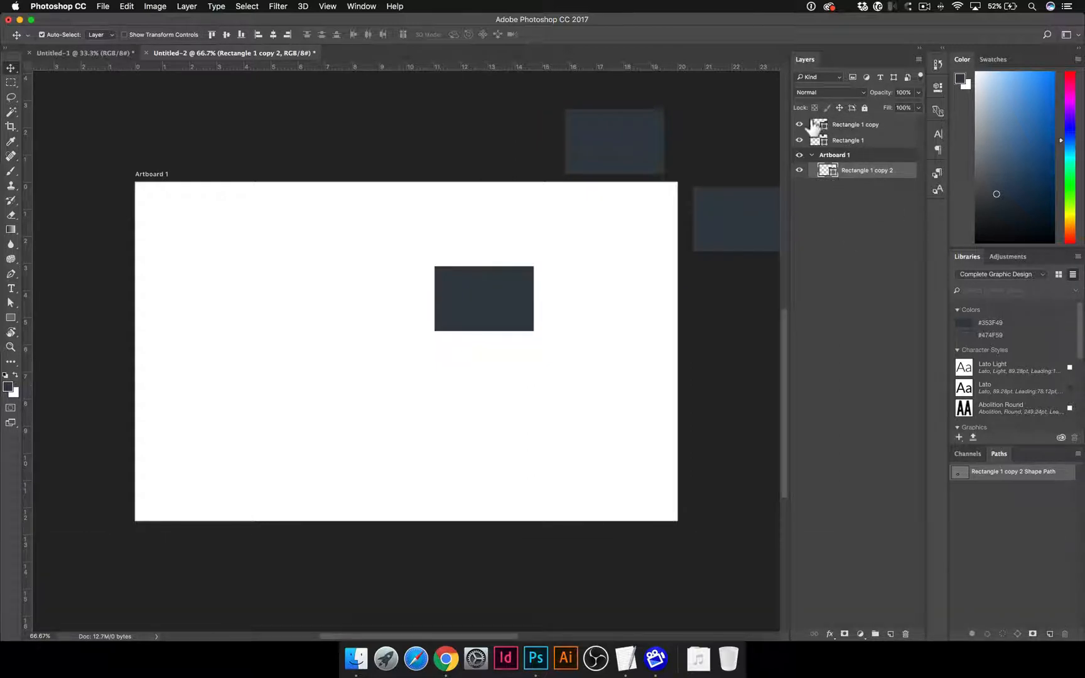
Select Rectangle 1, then drag the lower rectangle out above Artboard 1 so it leaves the artboard.
{"action": "left_click", "coordinate": [848, 139]}
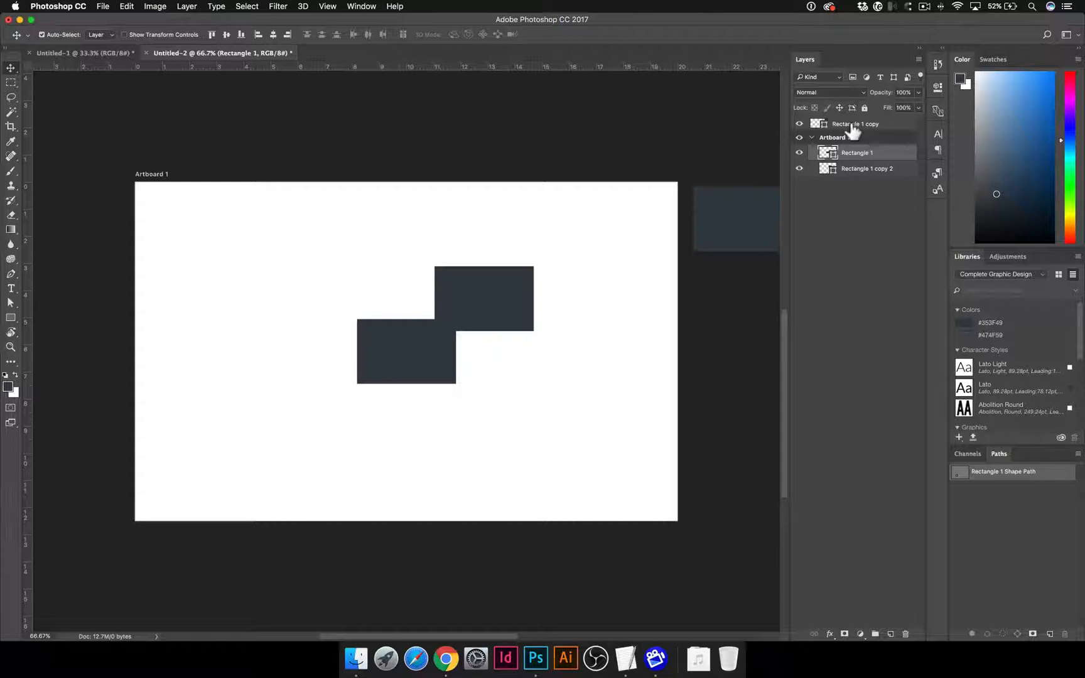
{"action": "mouse_move", "coordinate": [409, 363]}
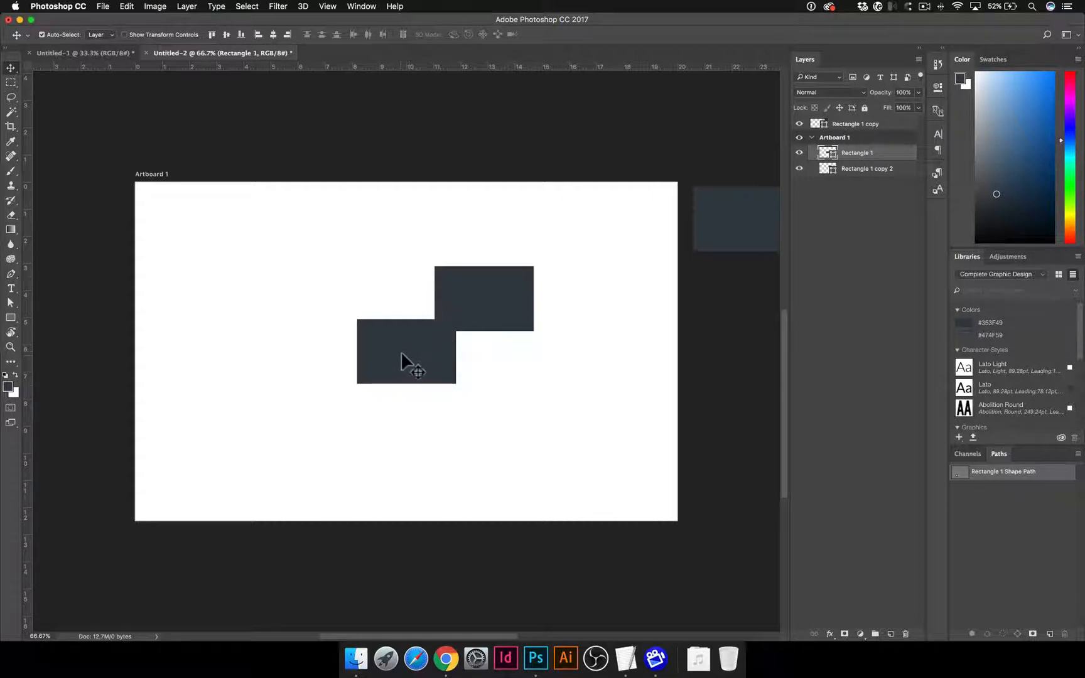
{"action": "left_click_drag", "start_coordinate": [406, 353], "coordinate": [602, 121]}
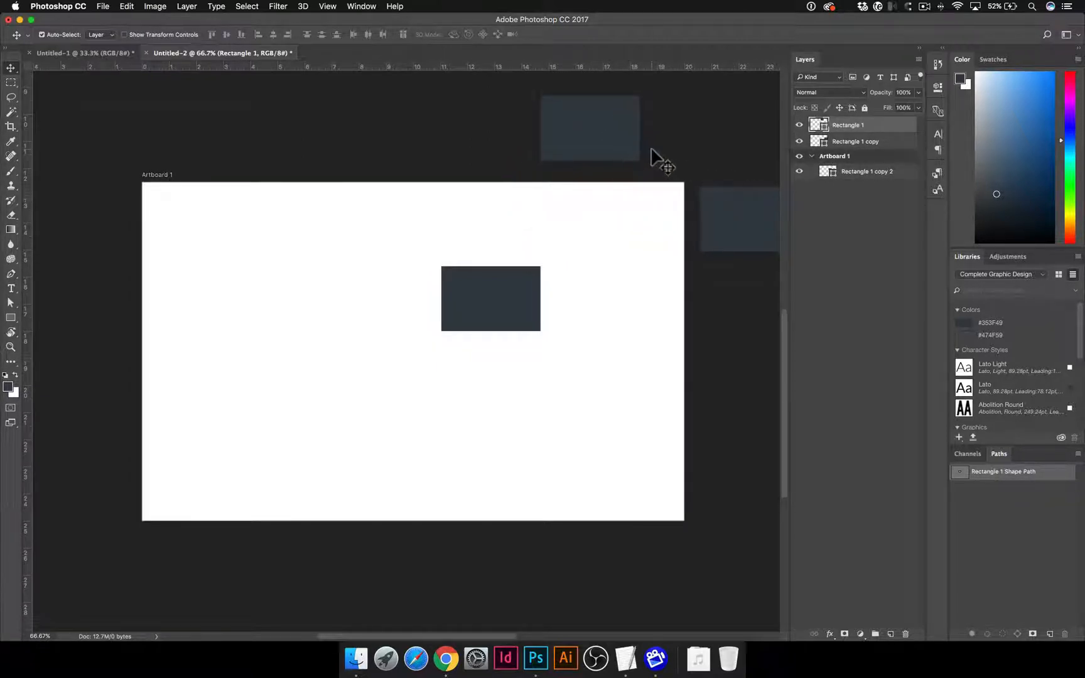
{"action": "mouse_move", "coordinate": [588, 135]}
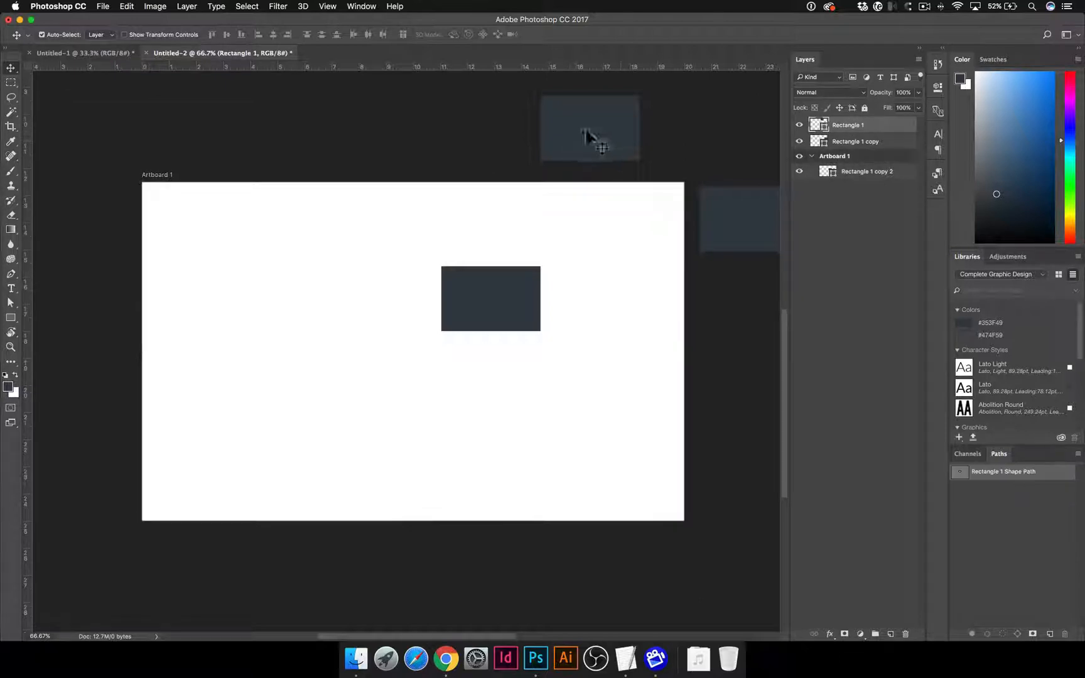